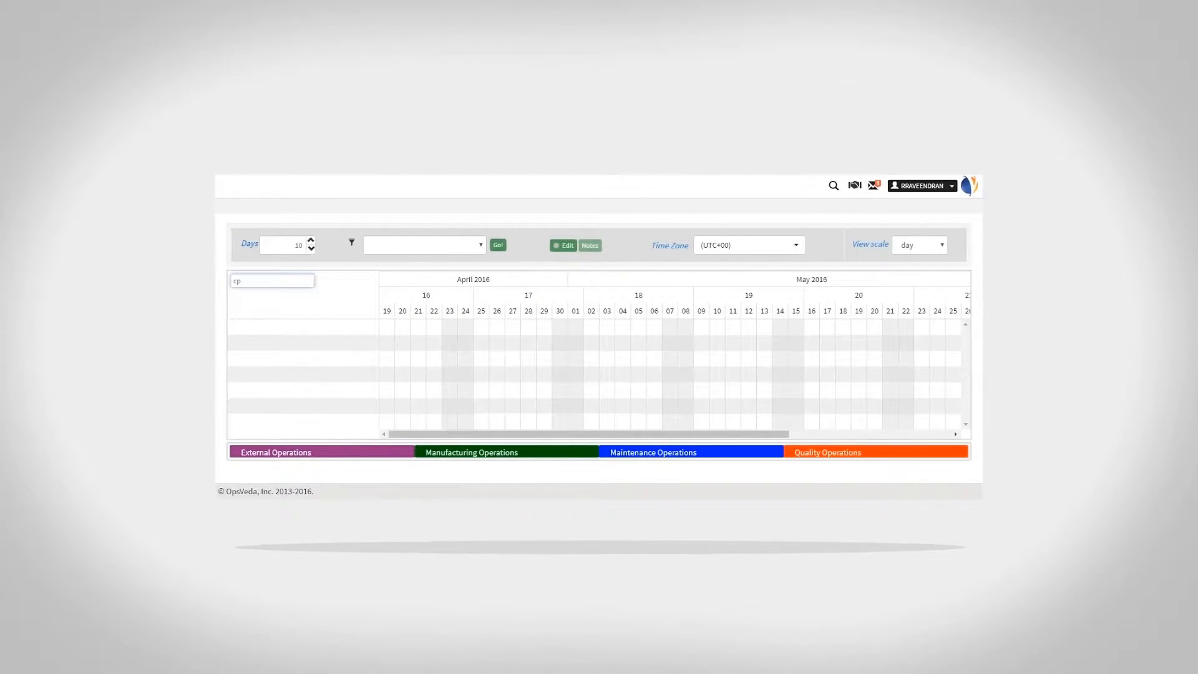
- Load the Gantt schedule for resources matching 'cp': CPF Mixer for Fruits, Packaging 1, RCCP - OCN Resource
click(496, 245)
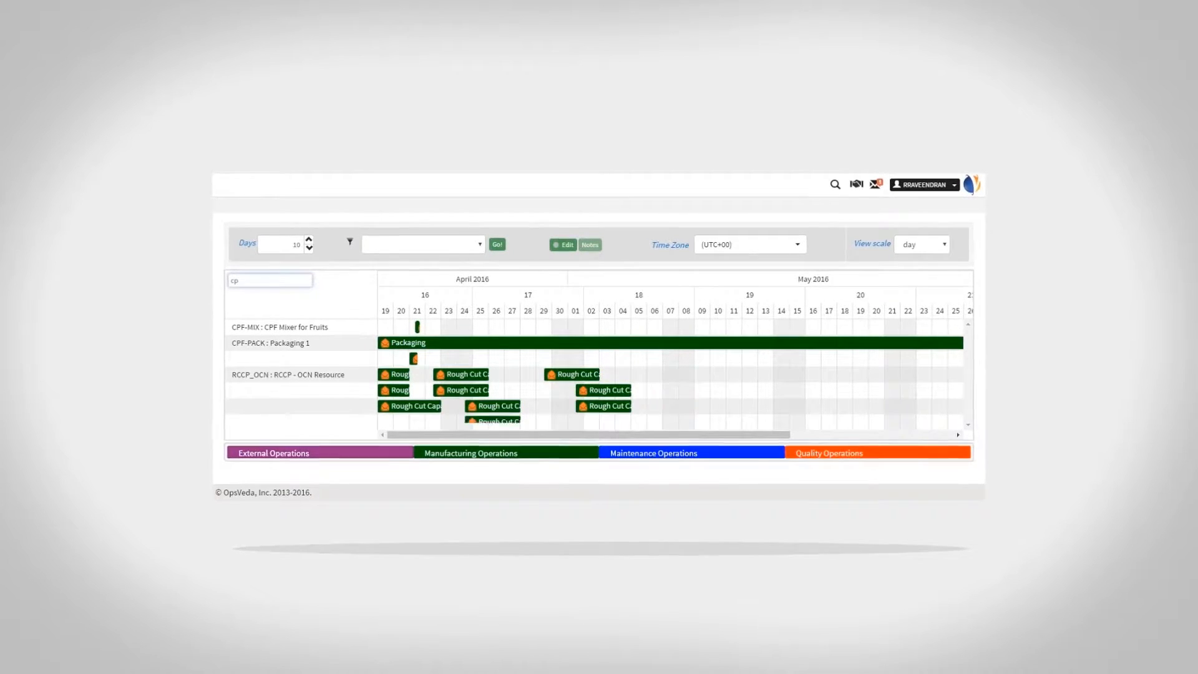